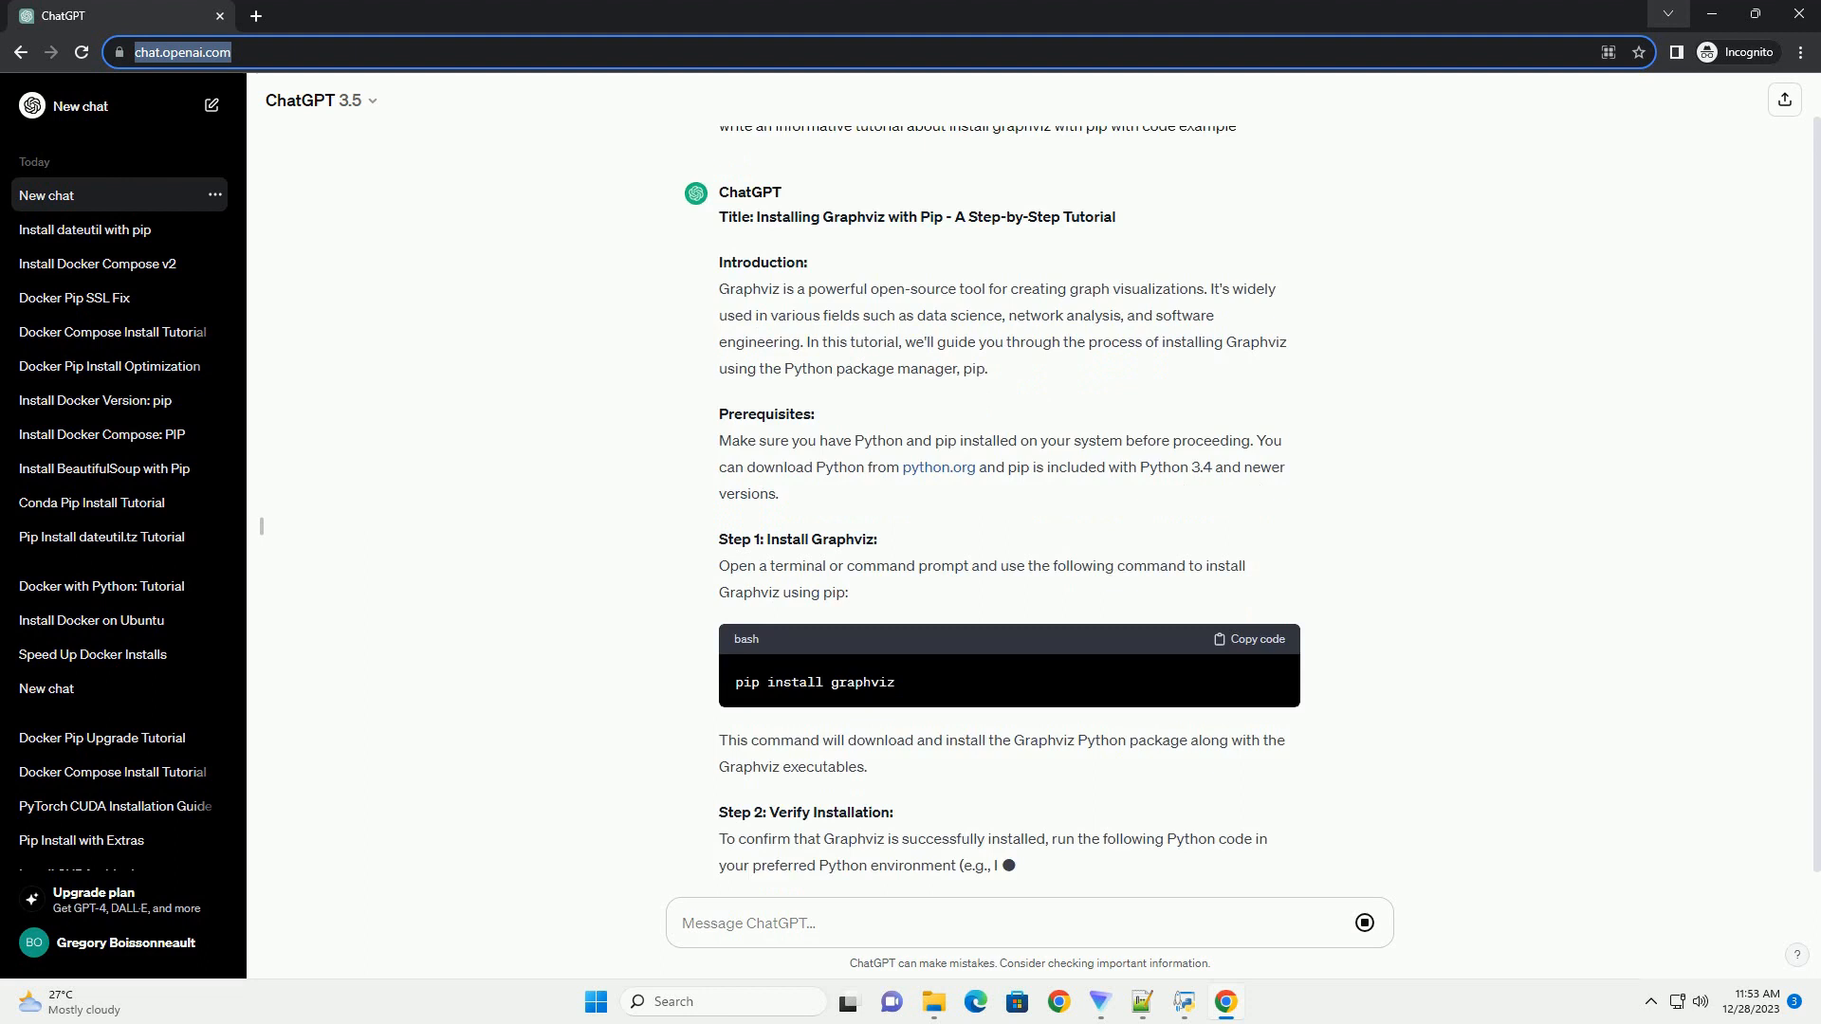
{"action": "scroll", "scroll_direction": "down", "scroll_amount": 3}
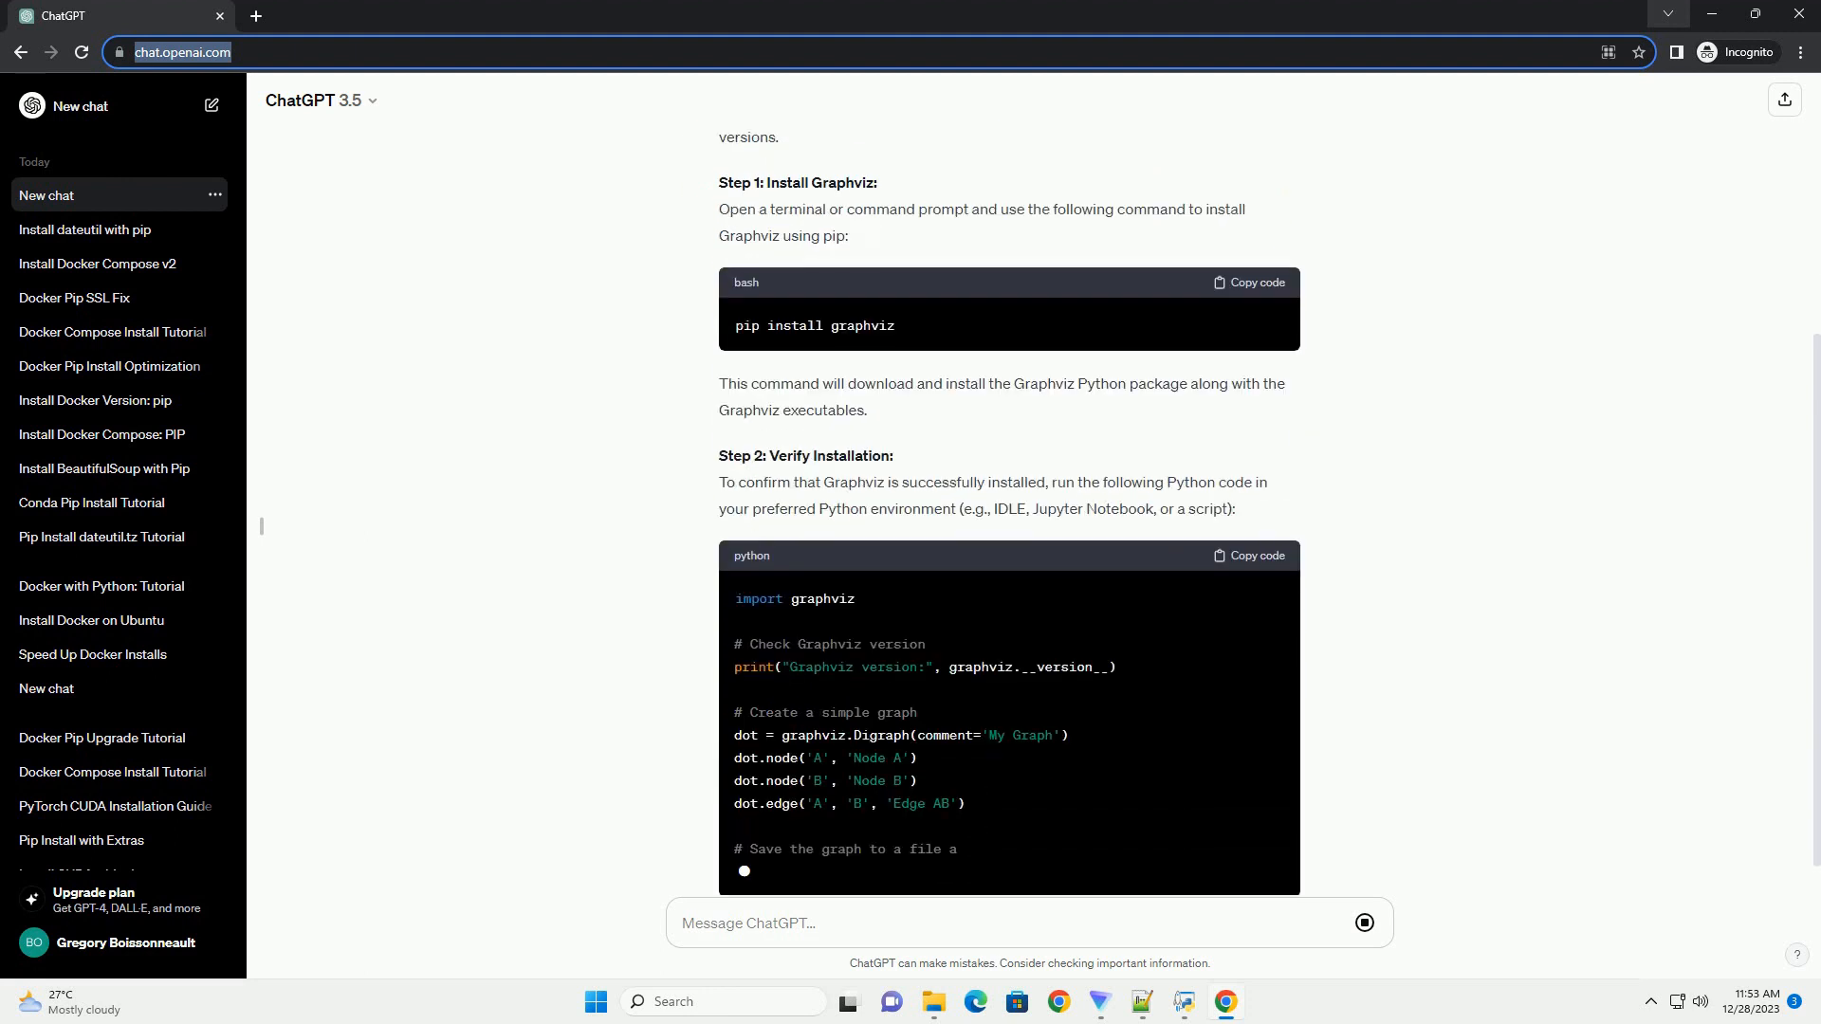
{"action": "scroll", "scroll_direction": "down", "scroll_amount": 3}
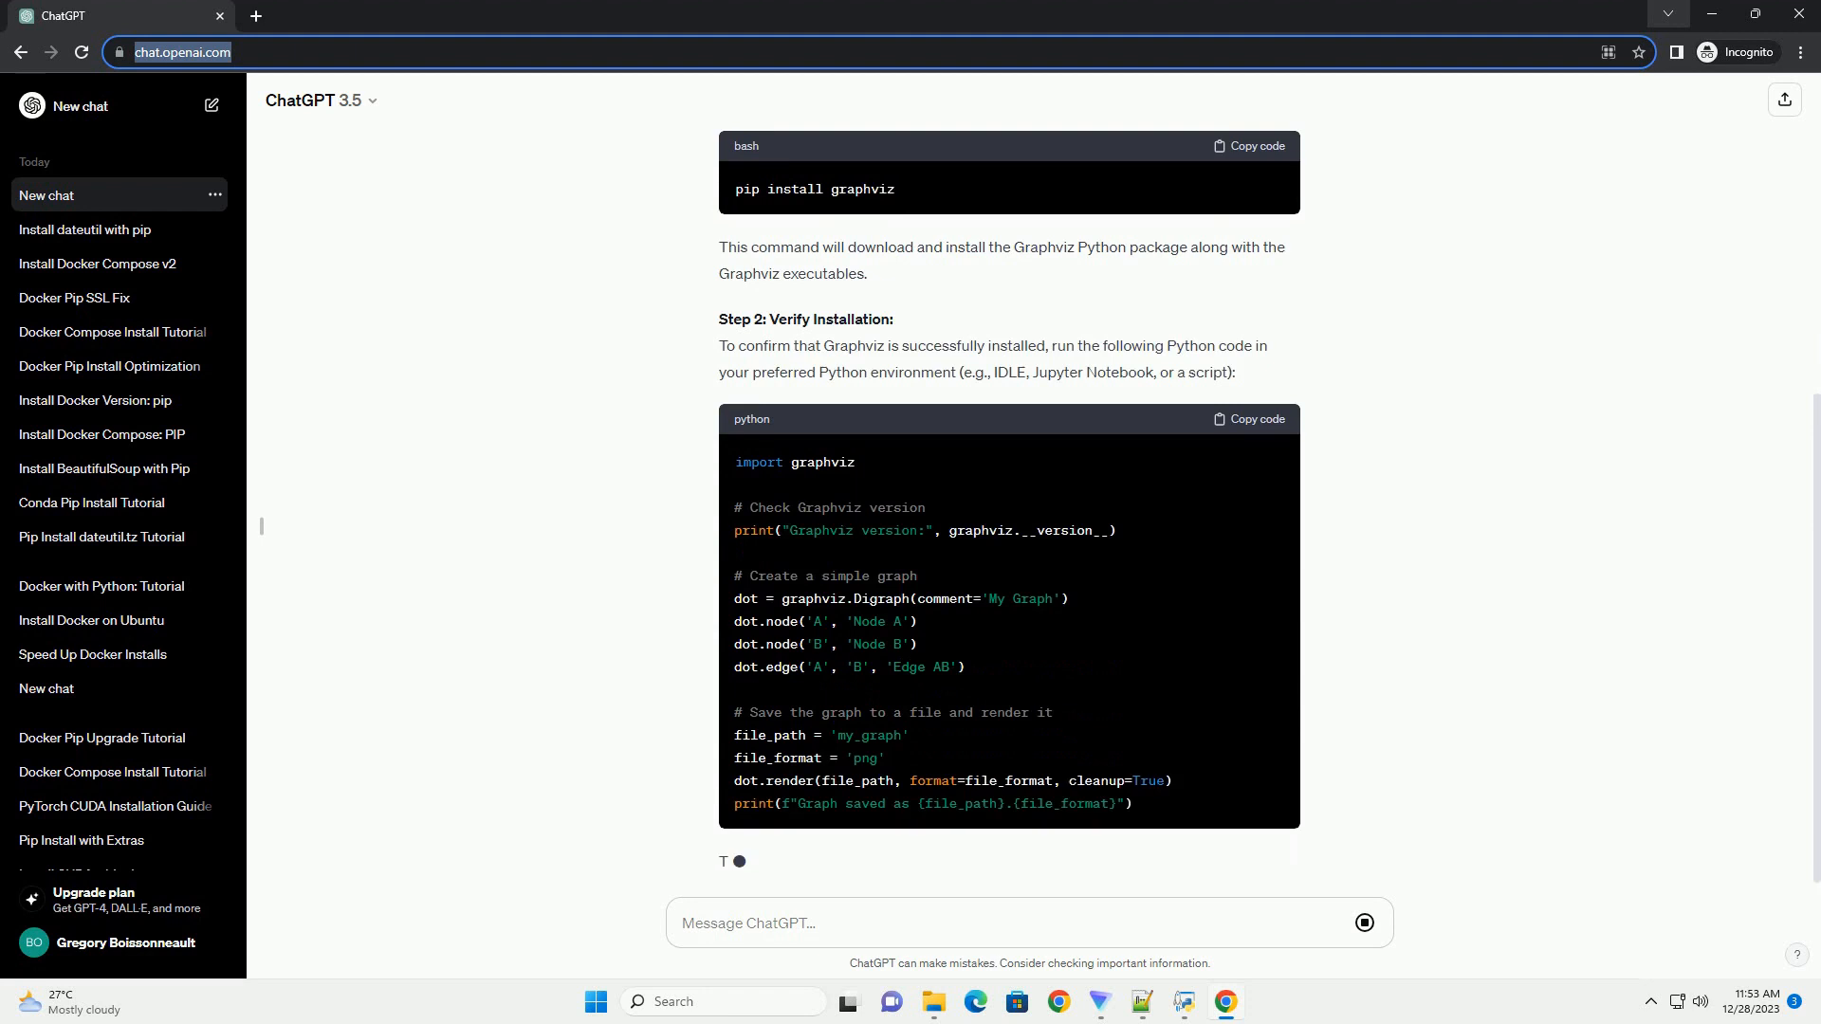
{"action": "scroll", "scroll_direction": "down", "scroll_amount": 3}
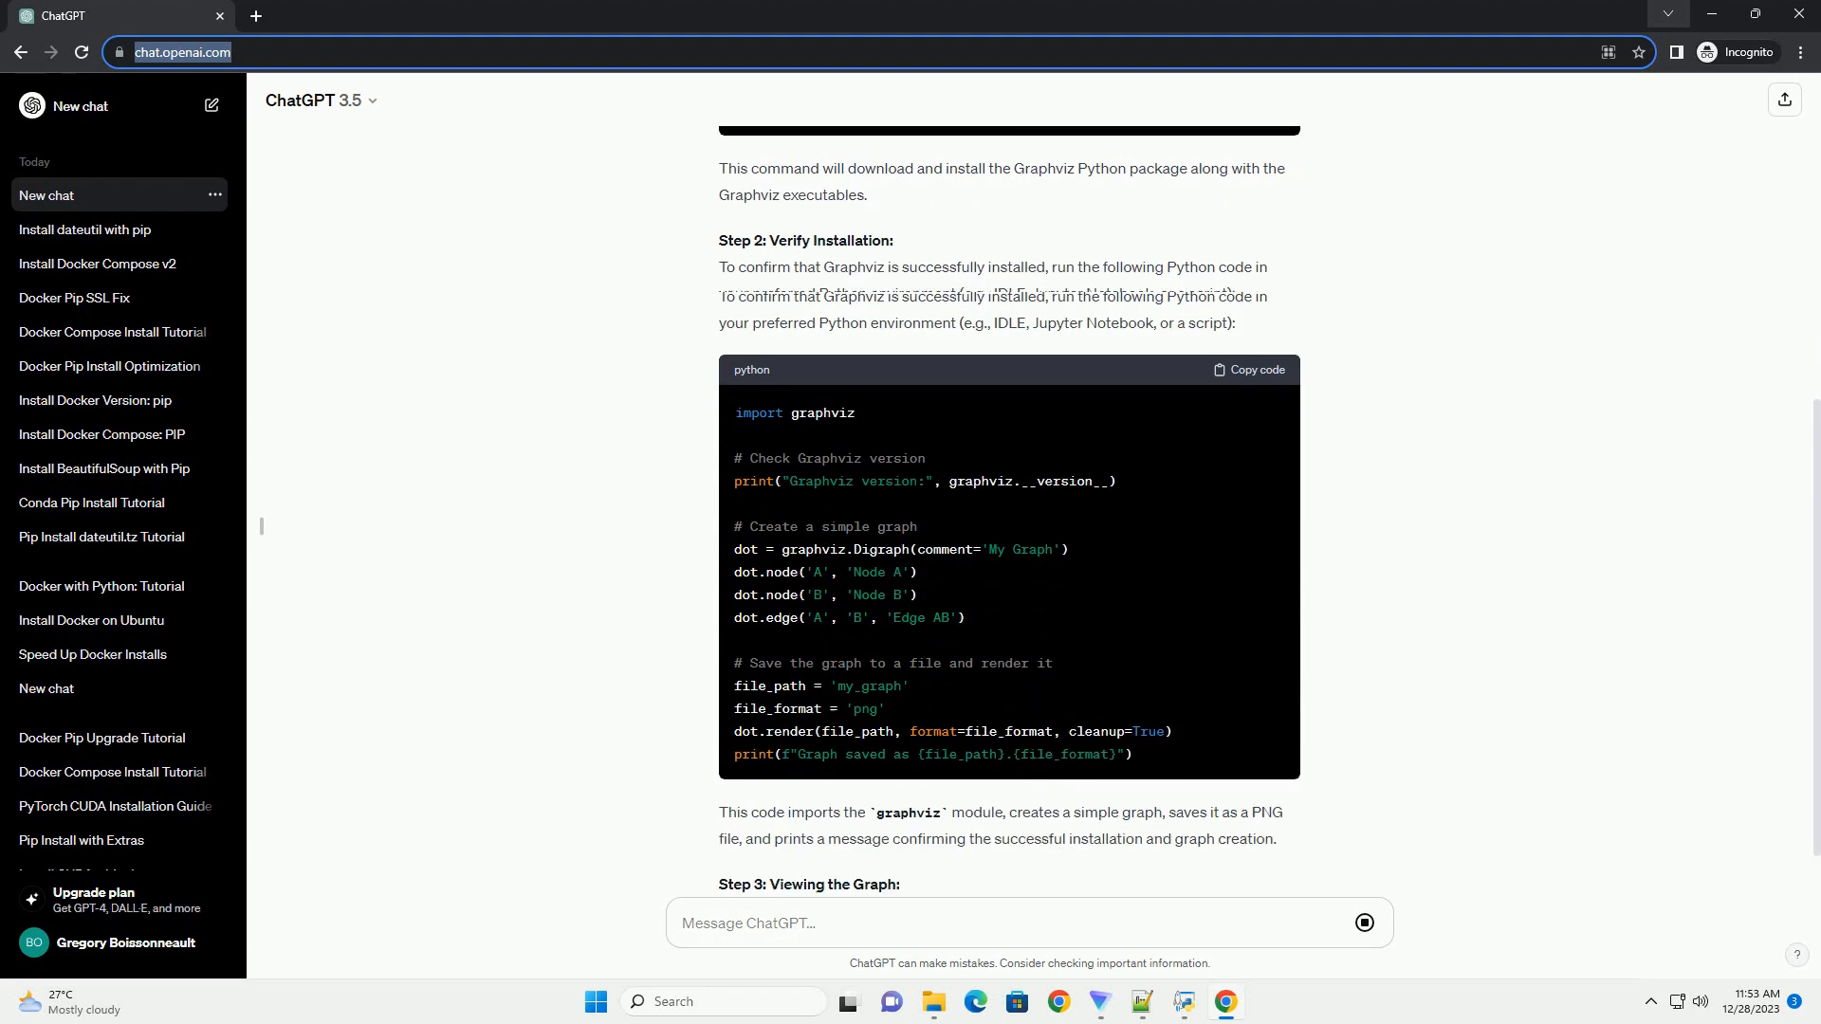
{"action": "scroll", "scroll_direction": "down", "scroll_amount": 3}
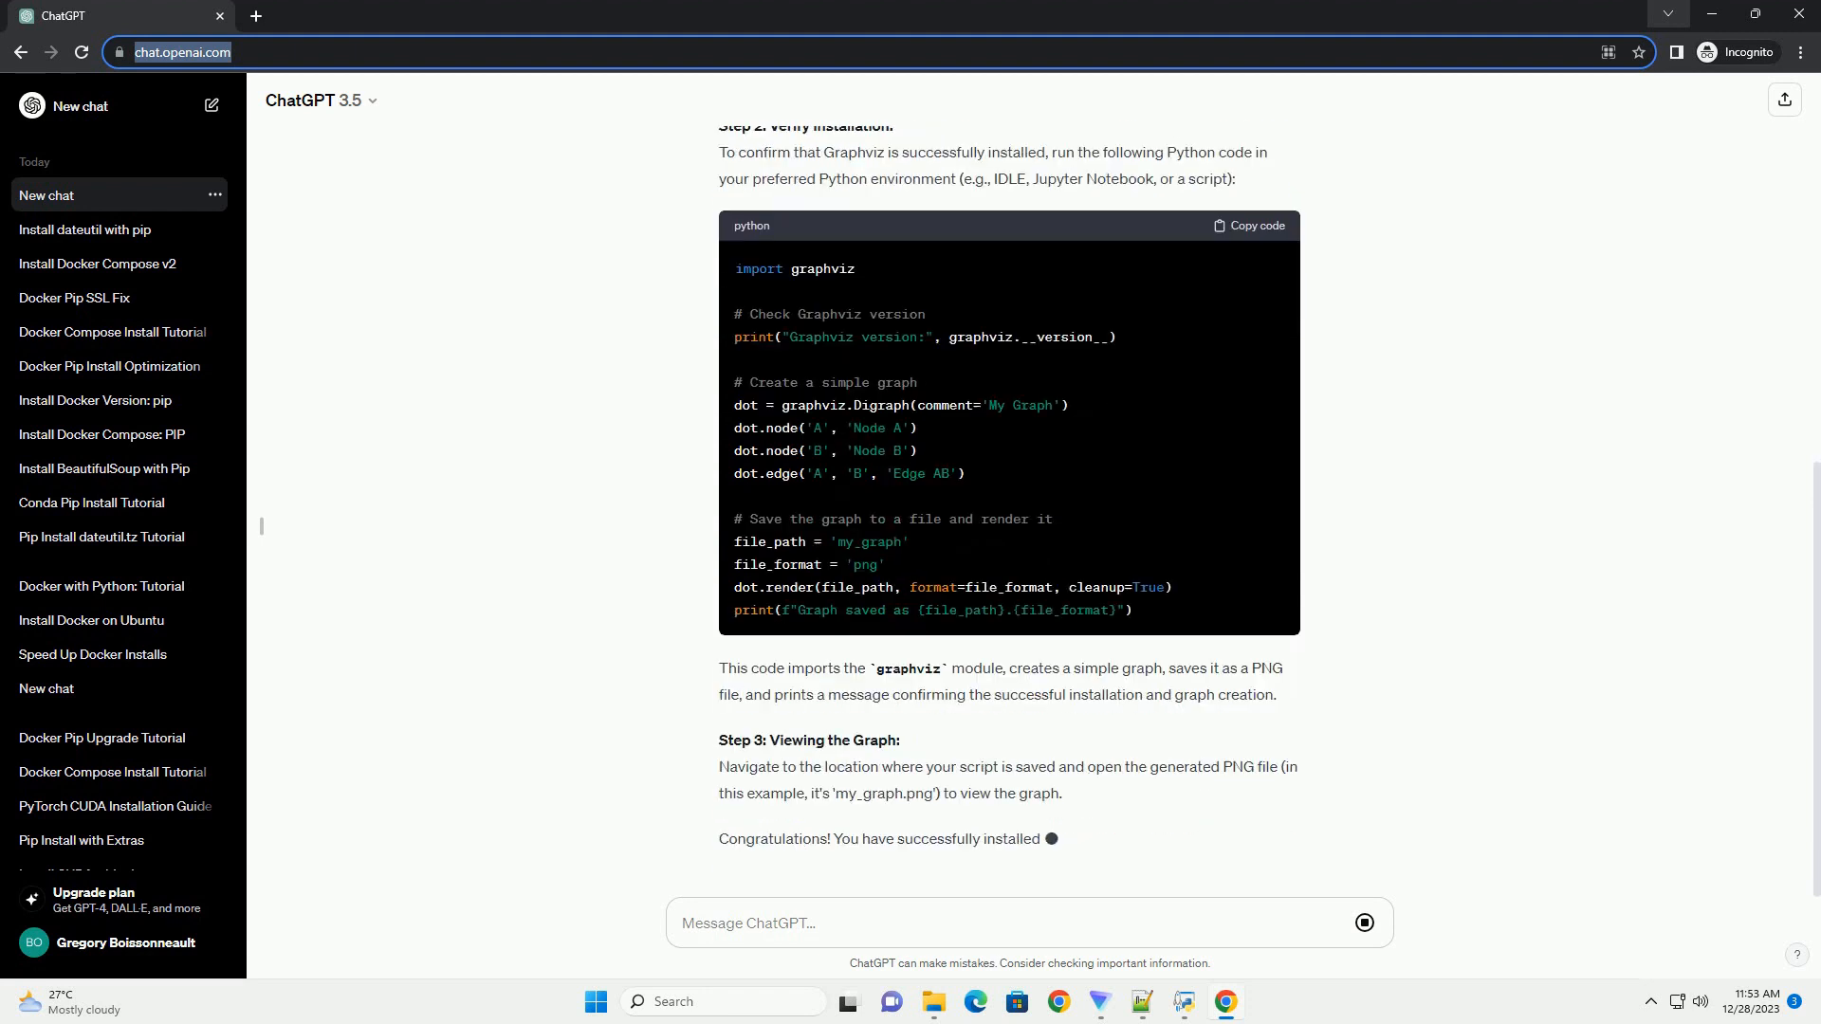